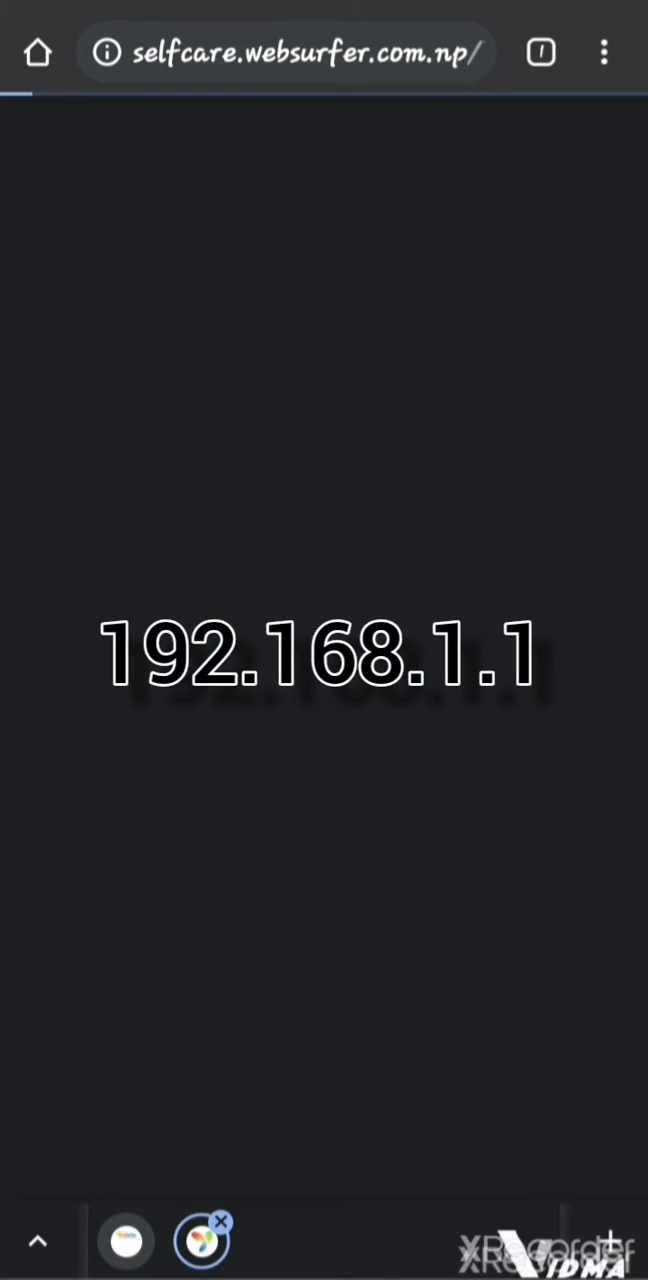
- Navigate Chrome to the router admin page at 192.168.1.1
left_click(290, 52)
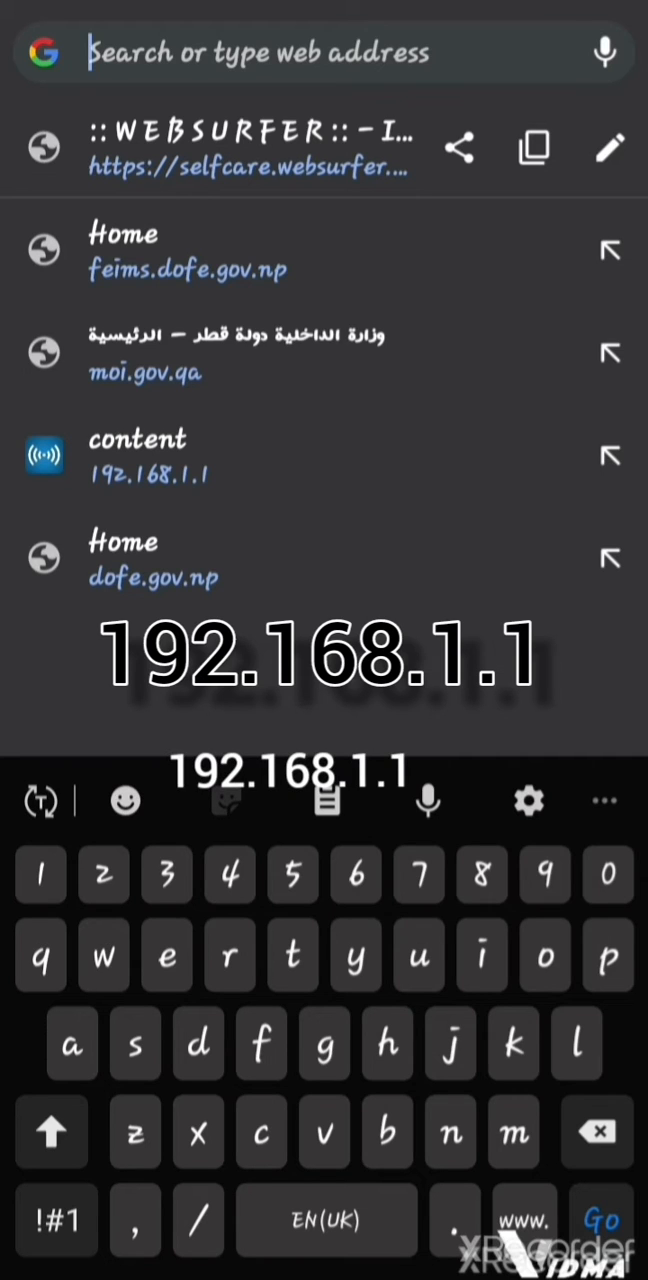
type("192.168.1.1")
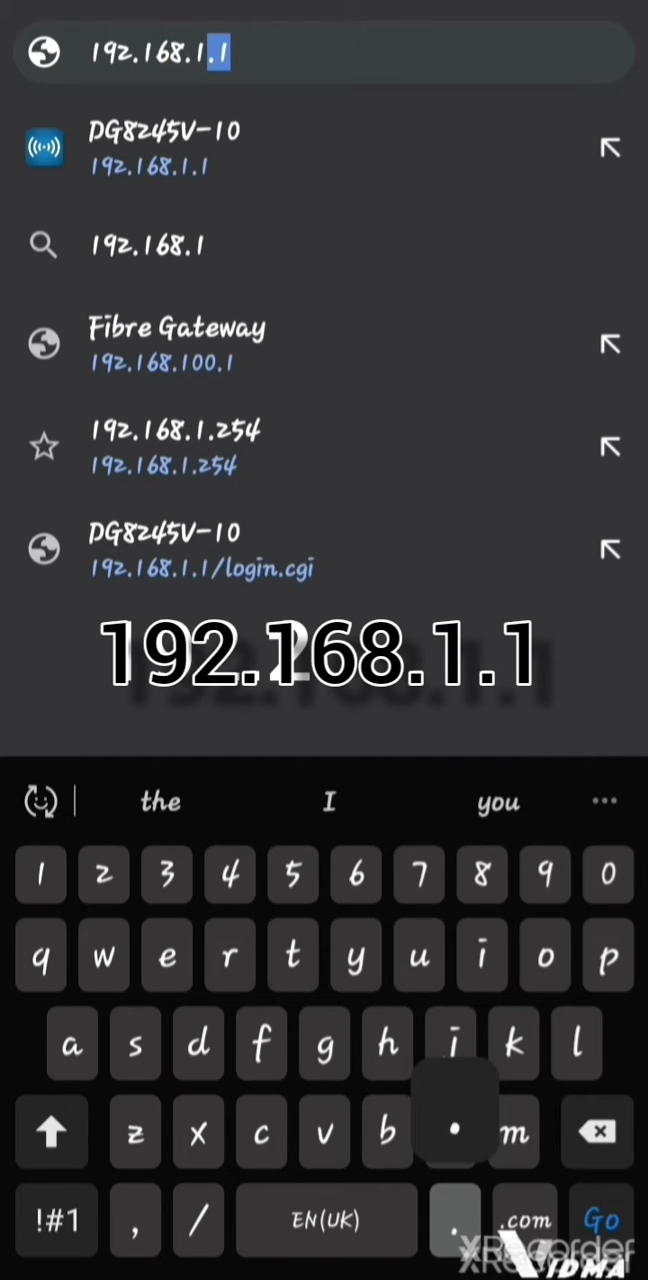
type("1")
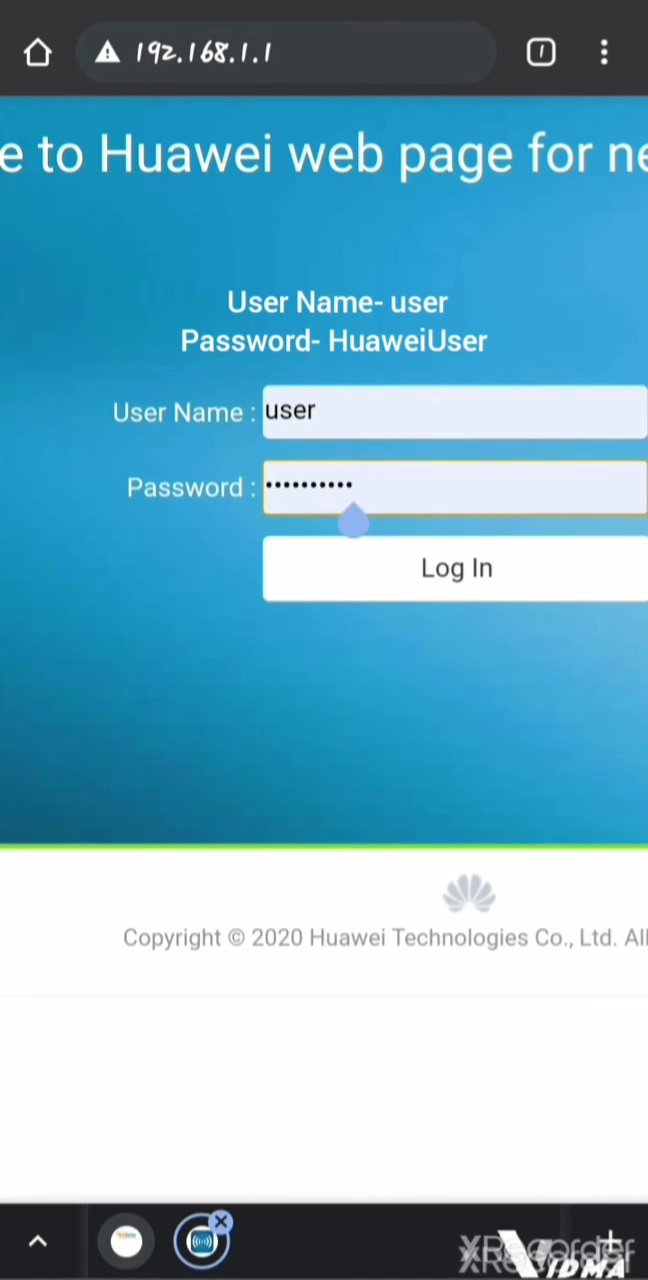
- Enter the login password and submit to reach the Overview dashboard
left_click(452, 412)
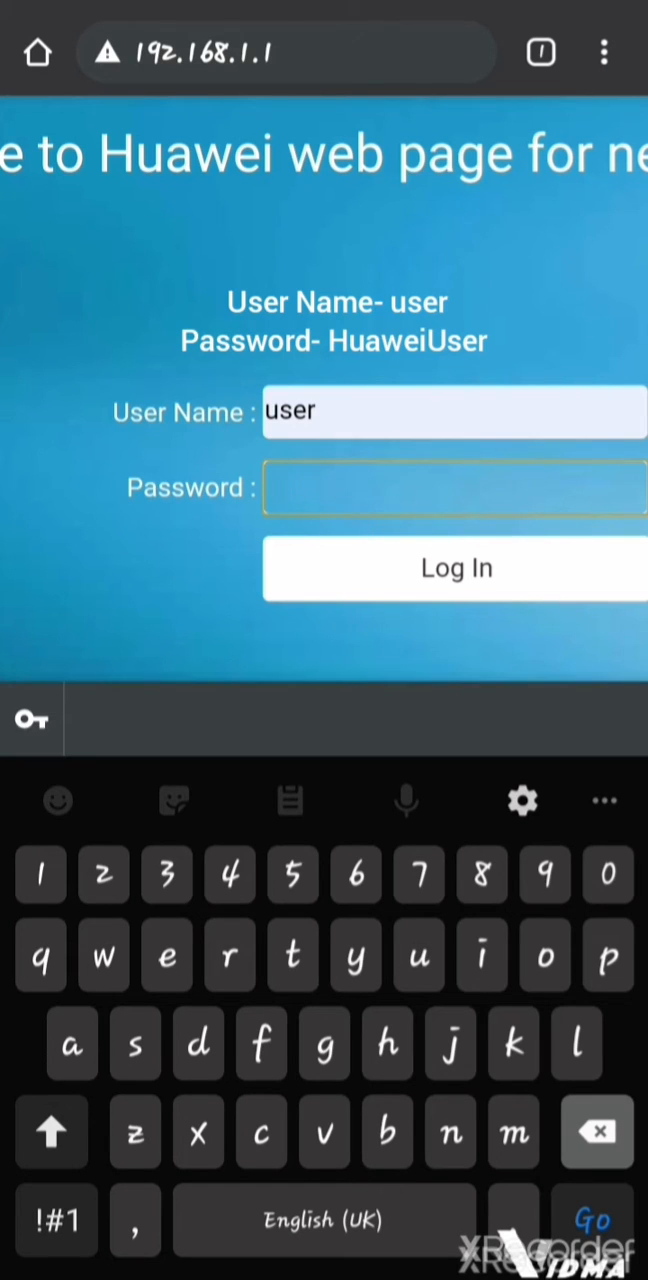
type("H")
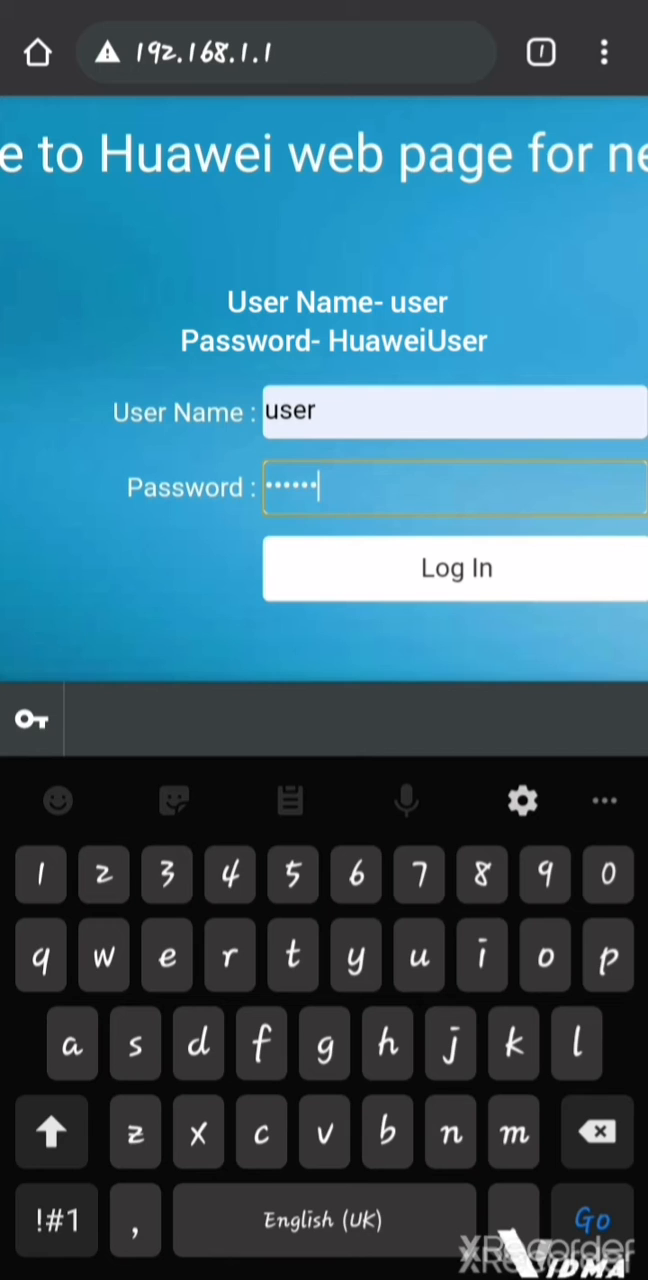
left_click(52, 1132)
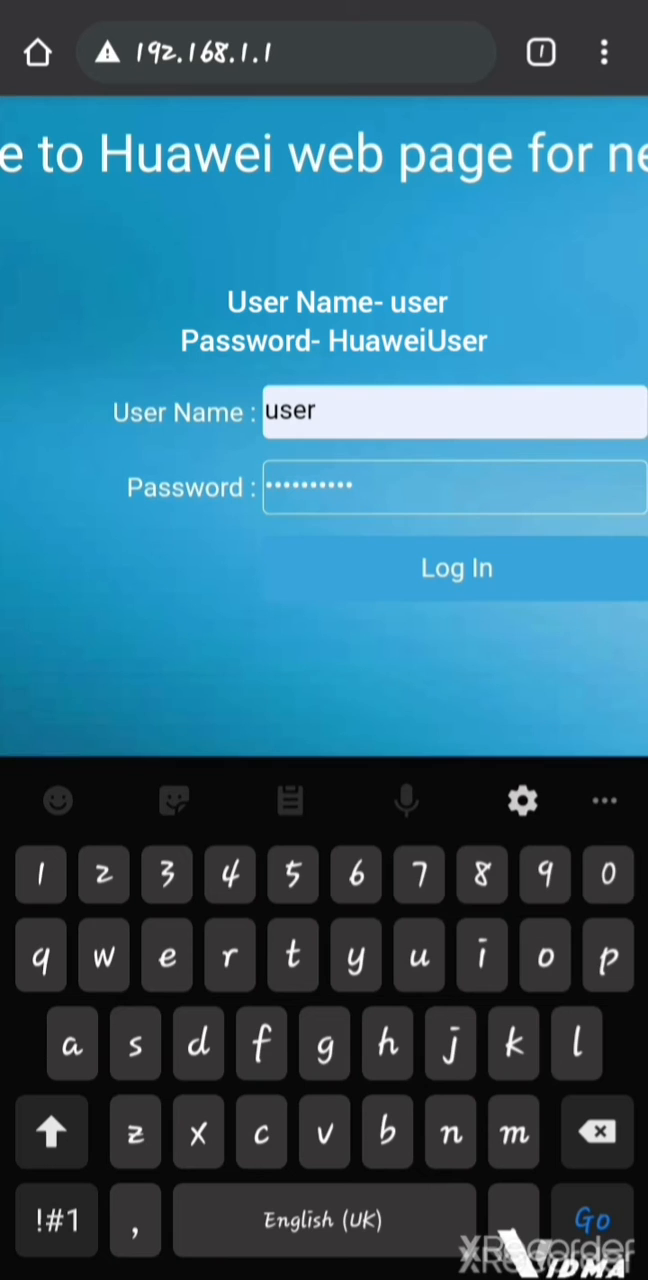
left_click(456, 568)
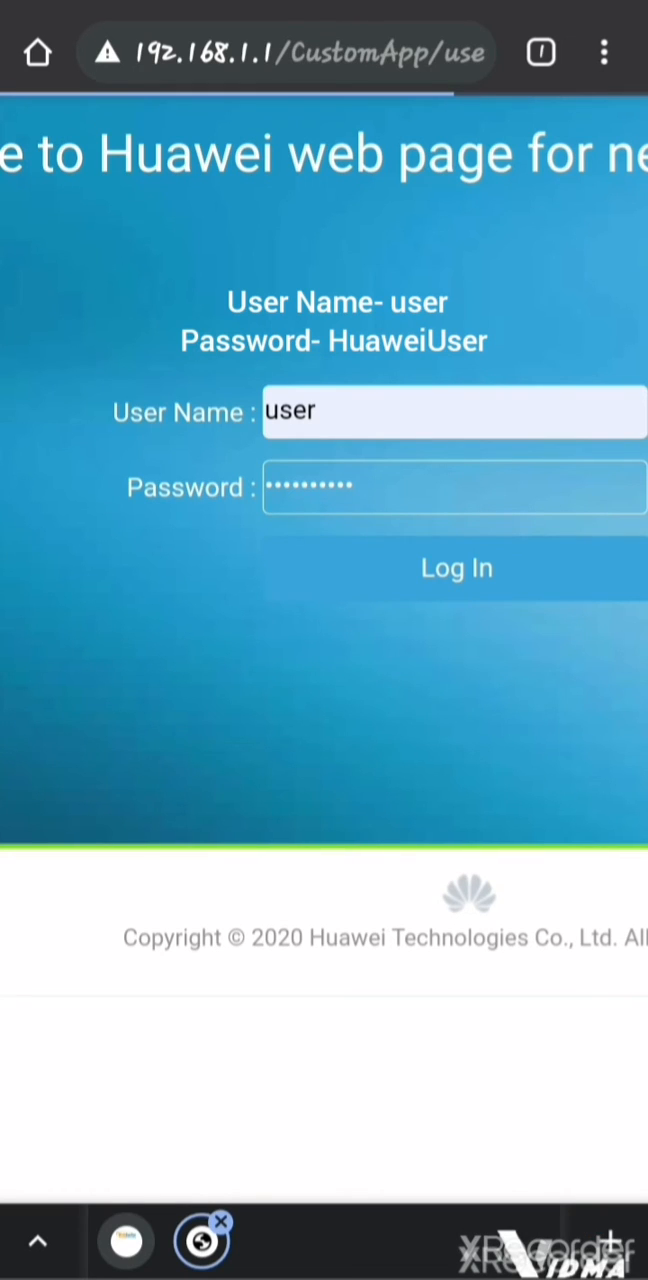
left_click(456, 568)
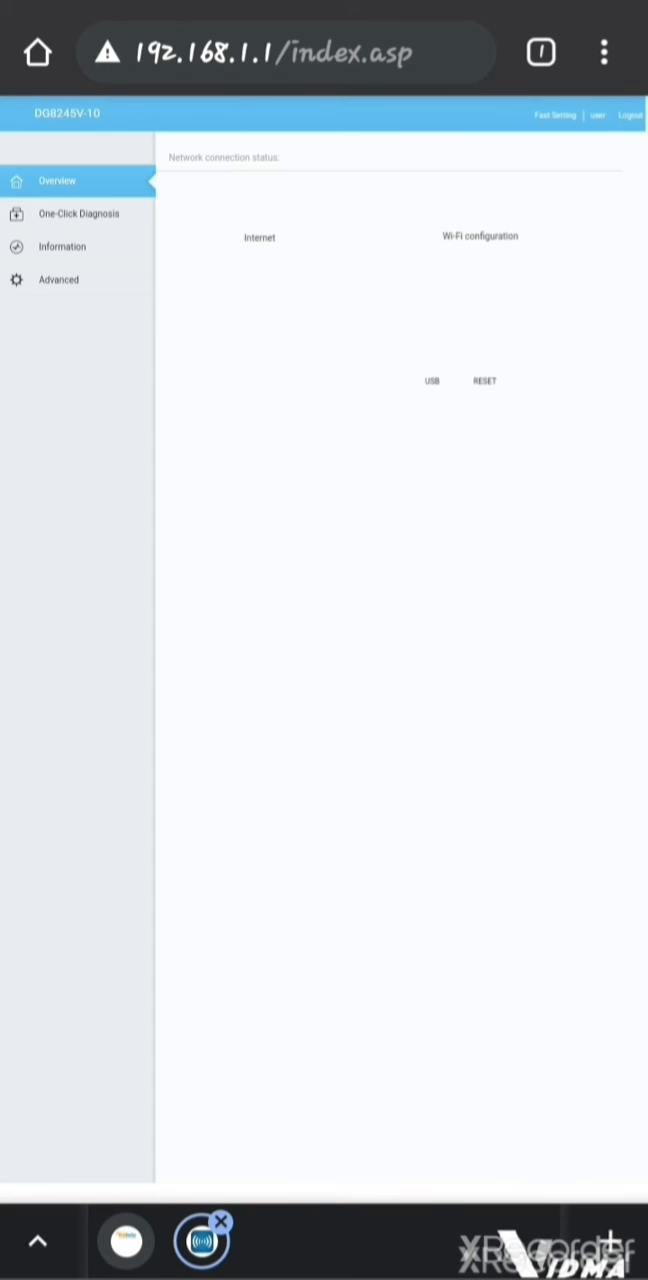
- Show the Wi-Fi settings for the 2.4G and 5G networks from the Overview page
scroll("down", 3)
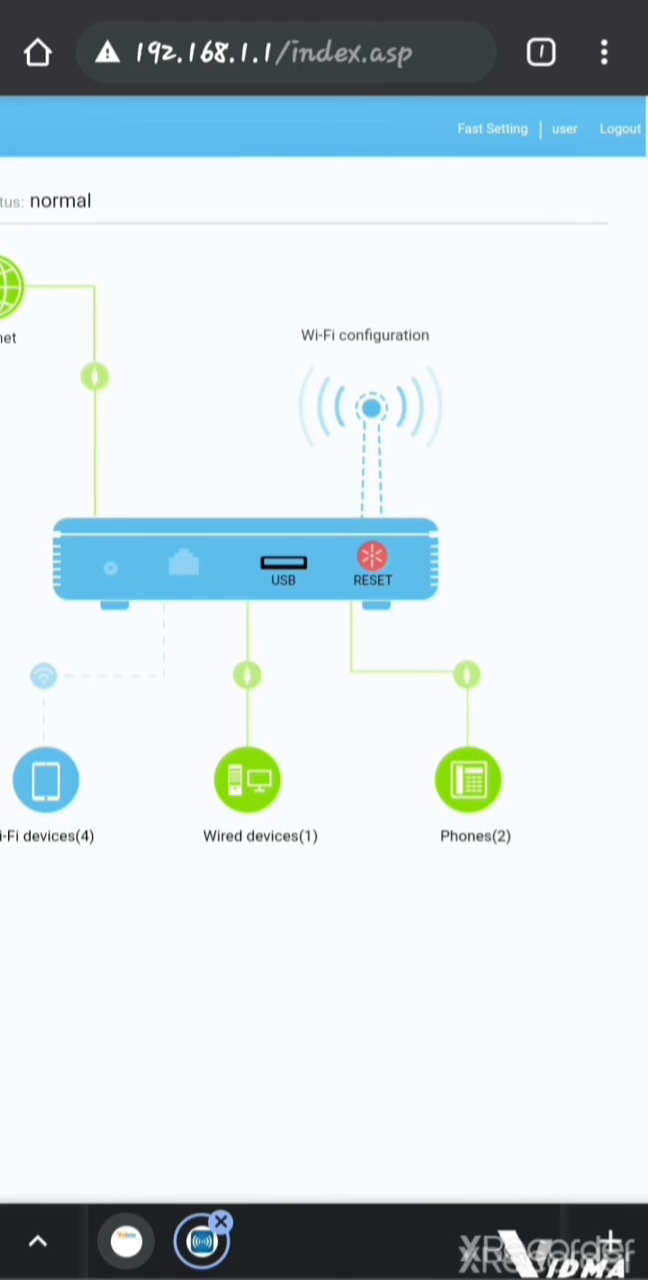
left_click(372, 408)
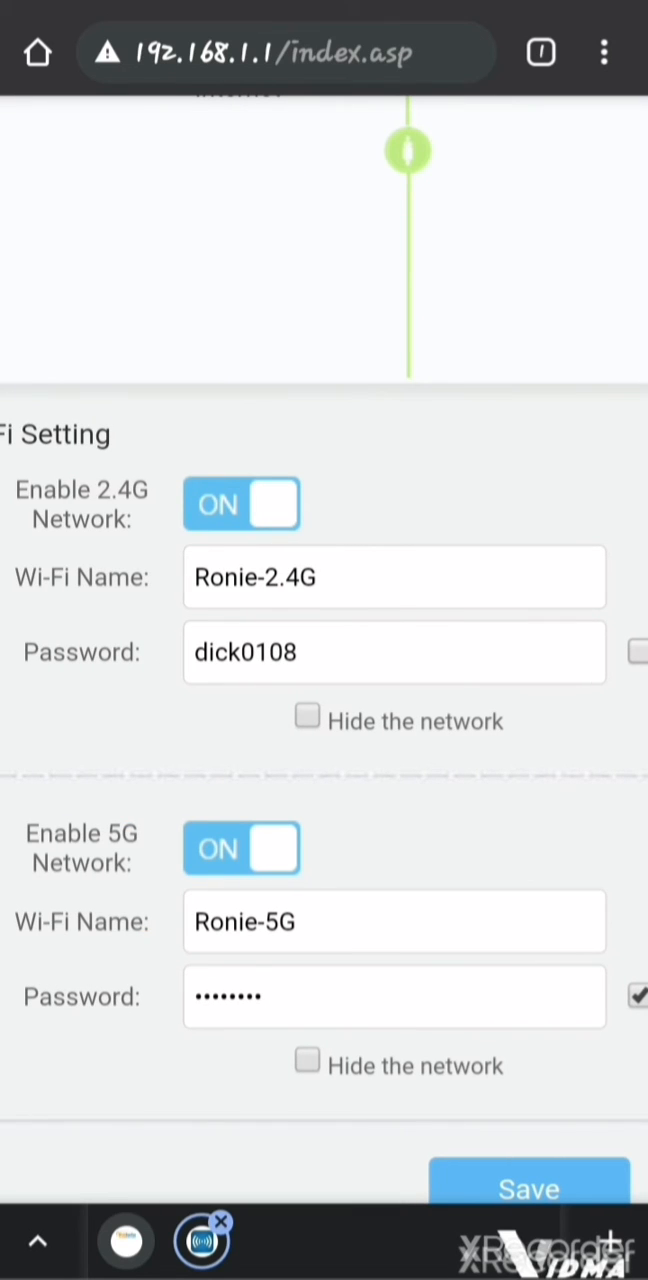
- Inspect the 2.4G password and network name, leaving the settings unchanged
left_click(394, 652)
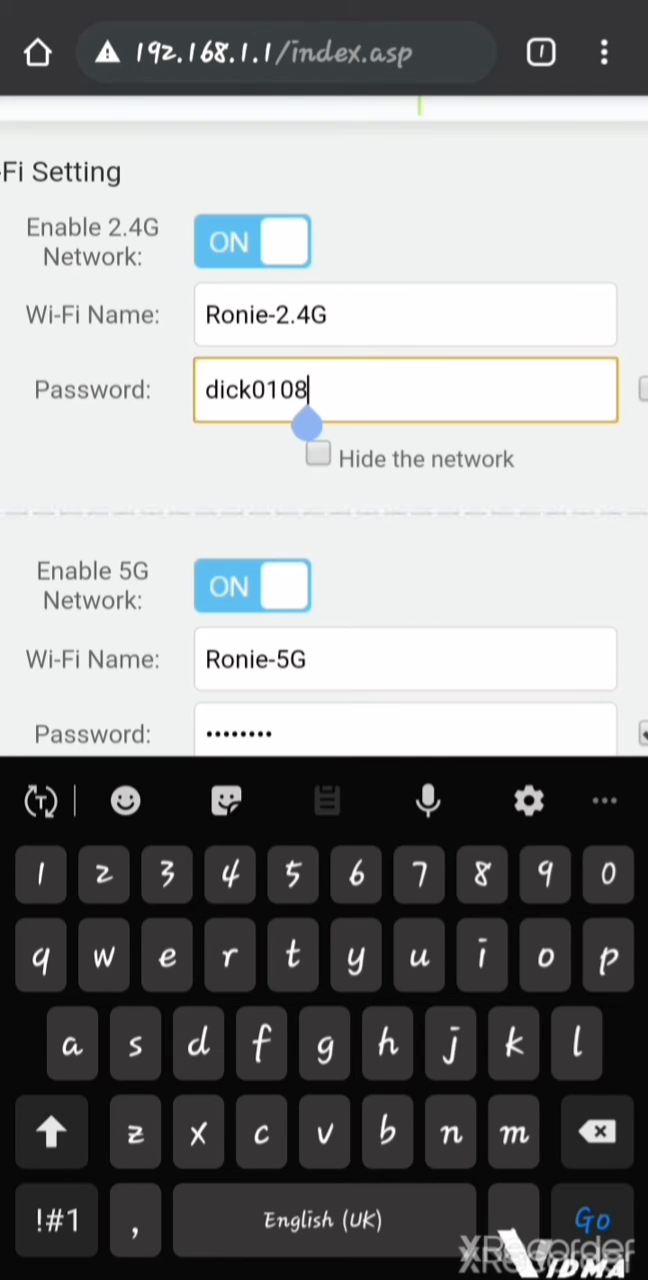
left_click(404, 300)
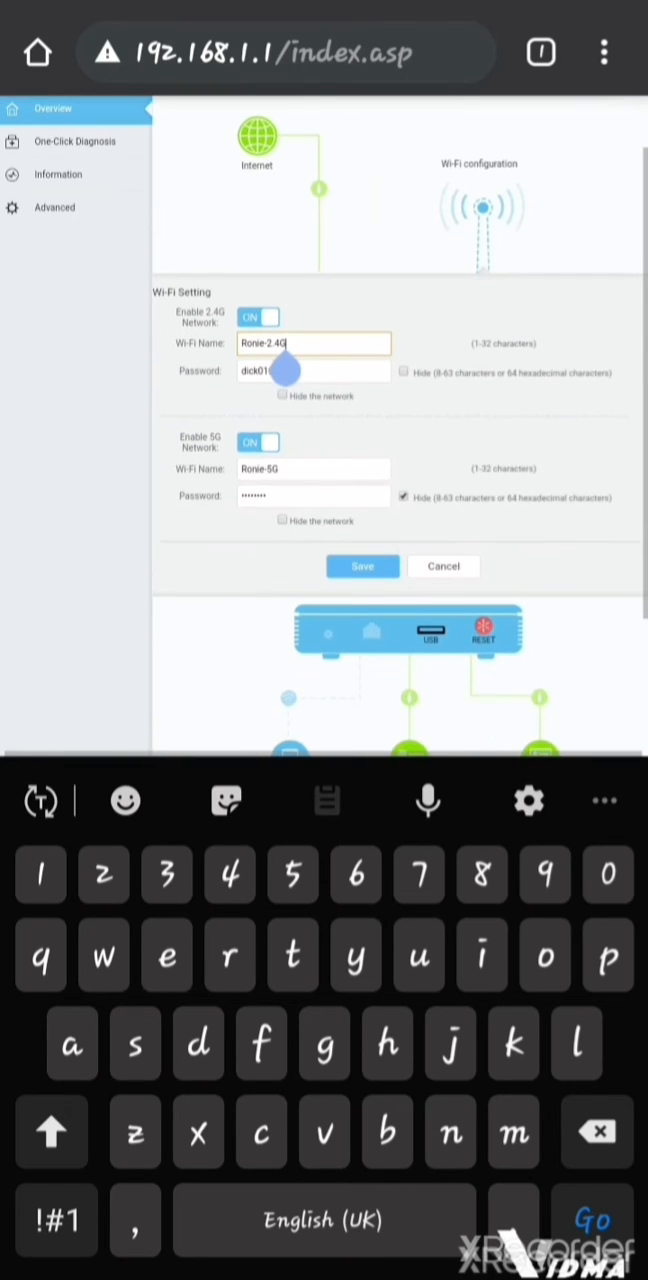
scroll("down", 3)
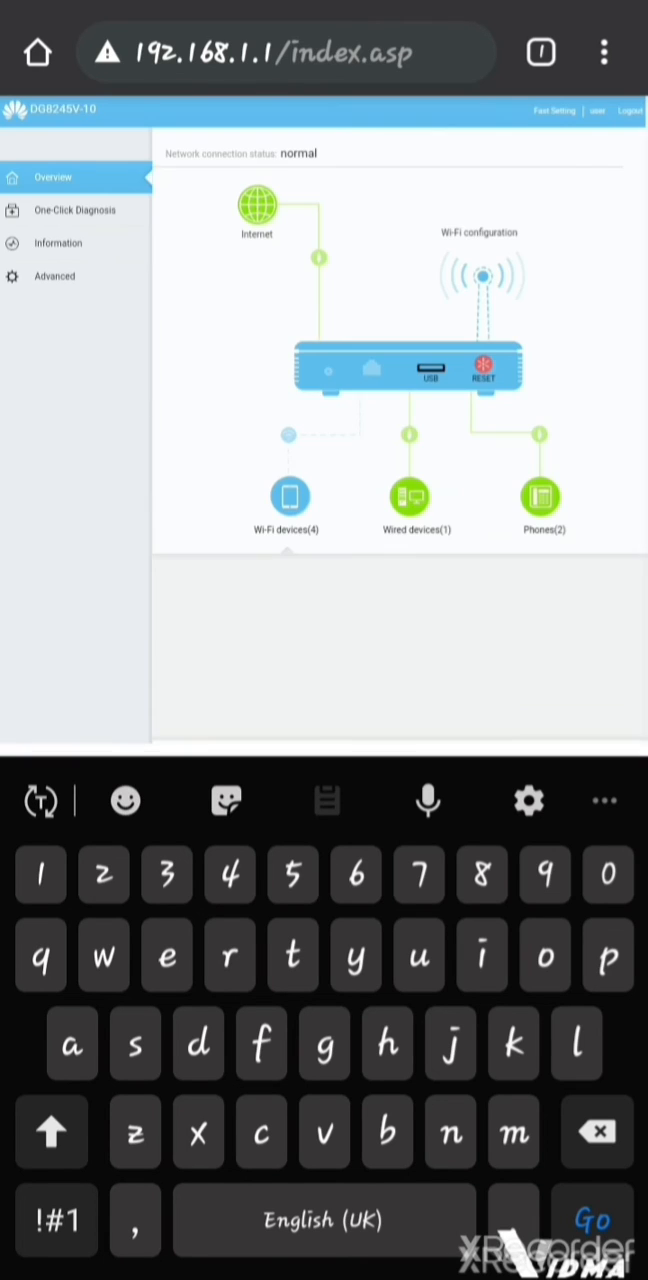
- Review the four connected Wi-Fi devices and their status, then log out
left_click(288, 496)
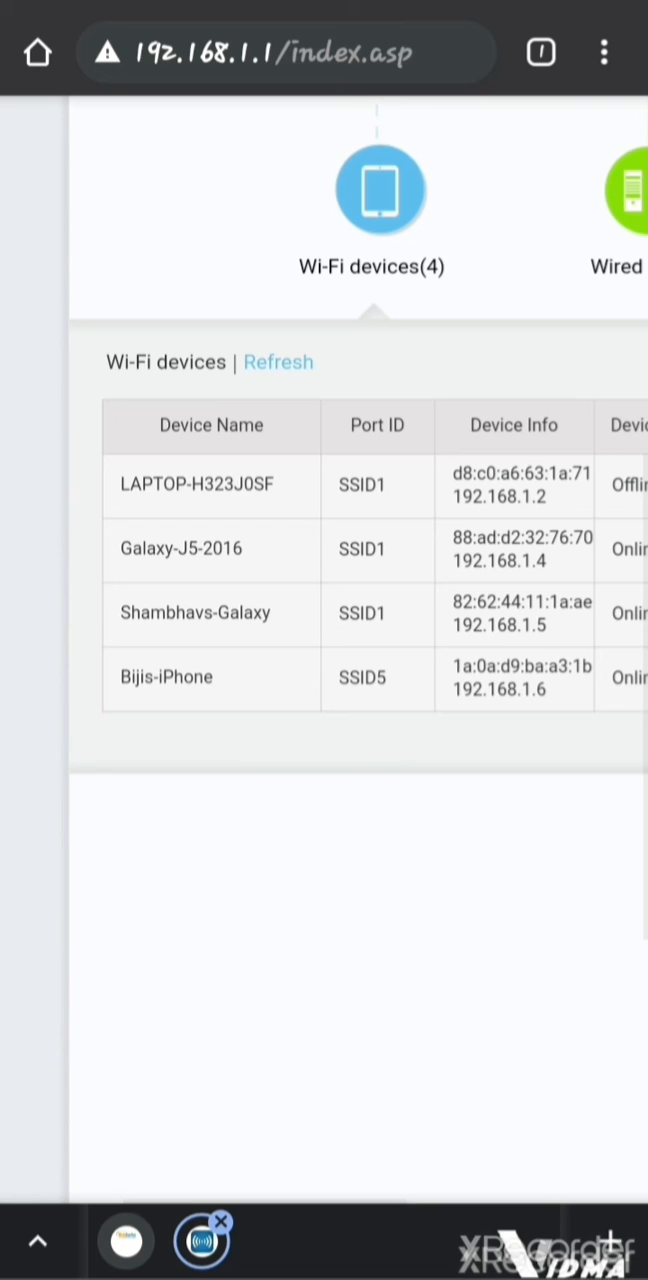
scroll("right", 3)
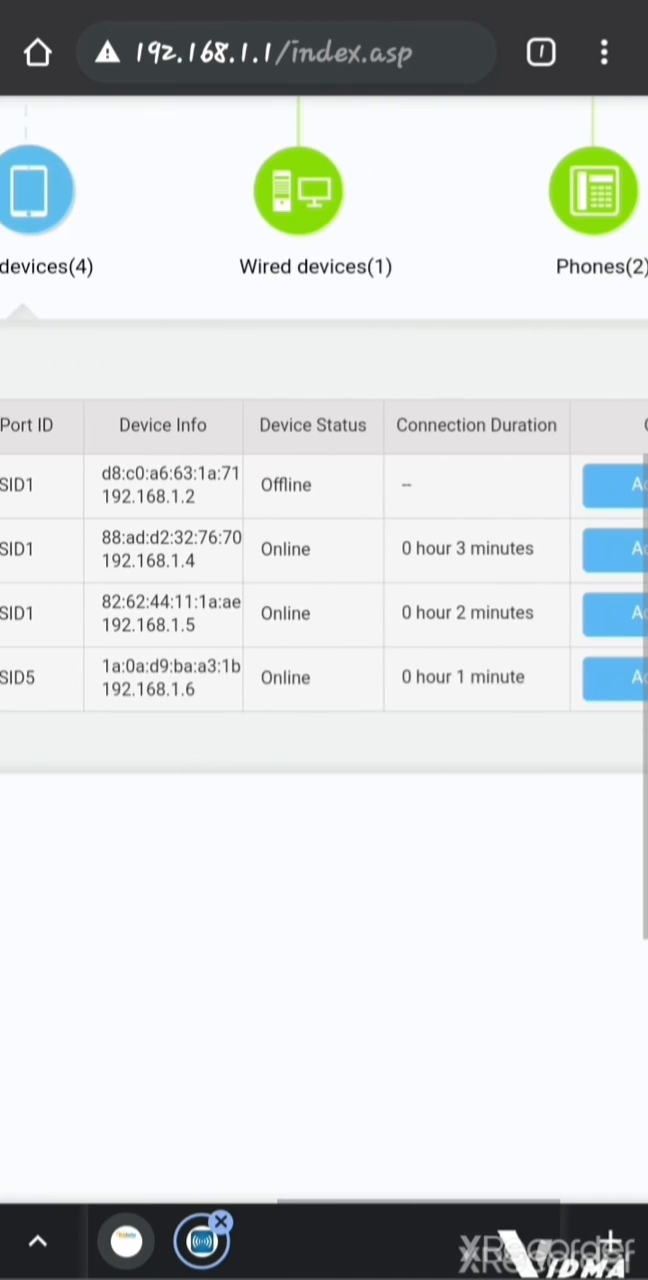
scroll("right", 3)
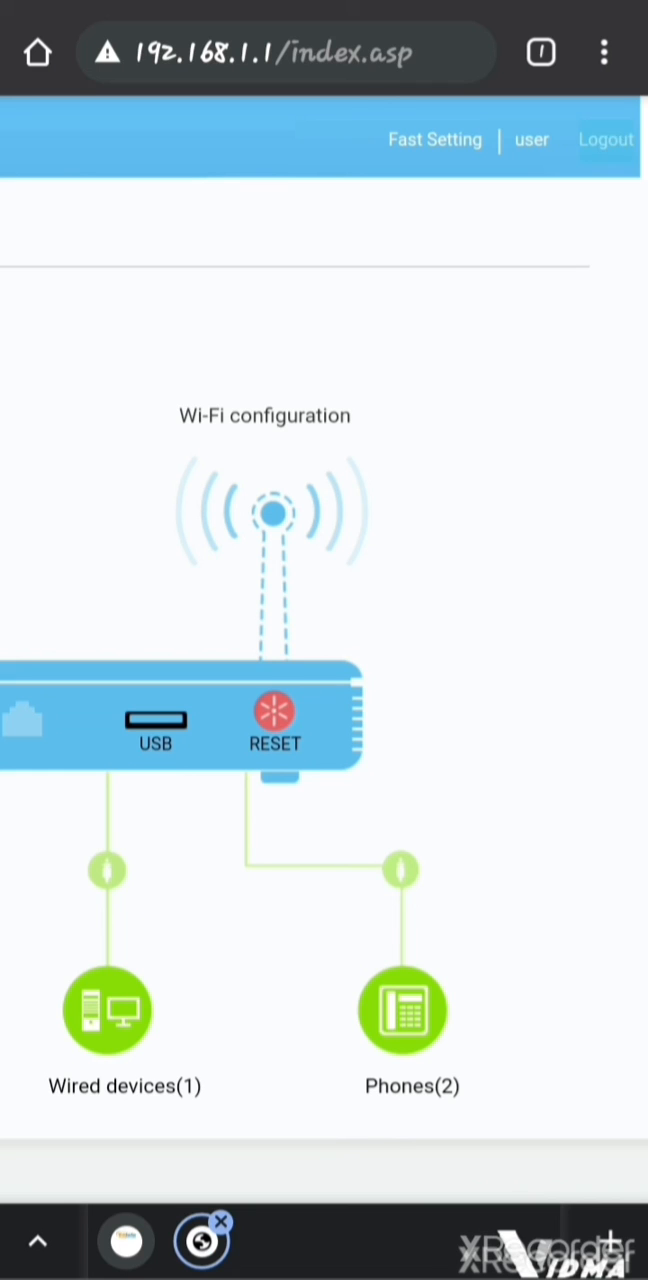
left_click(606, 140)
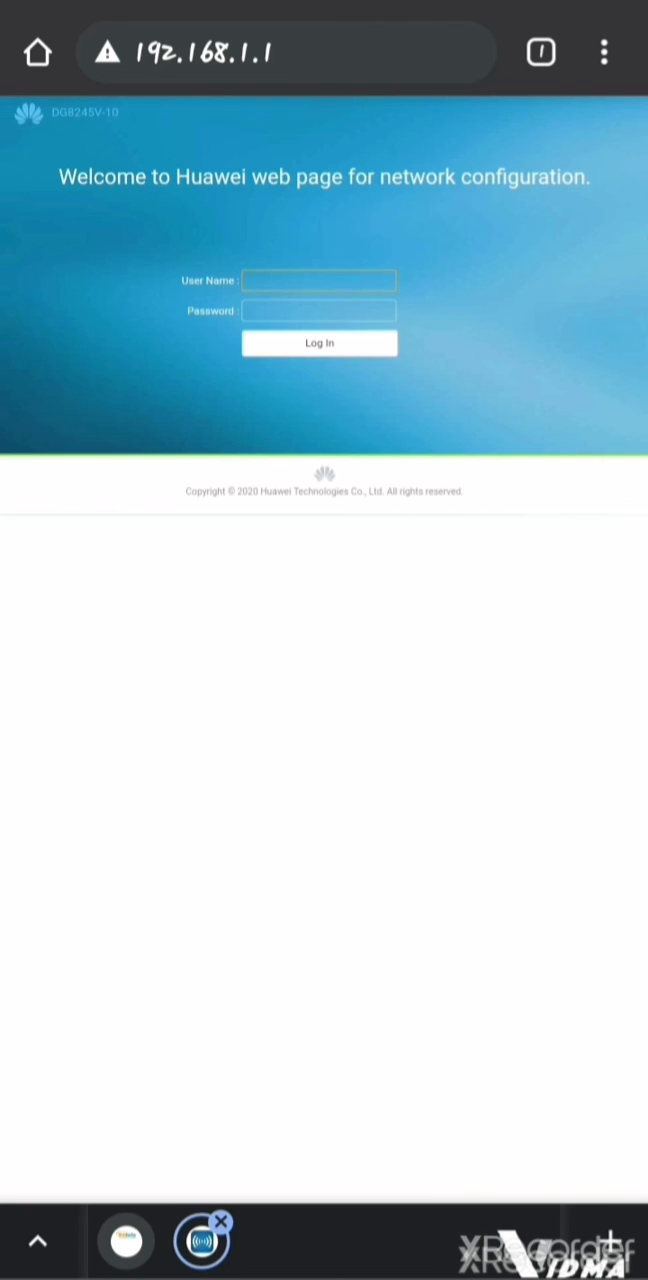